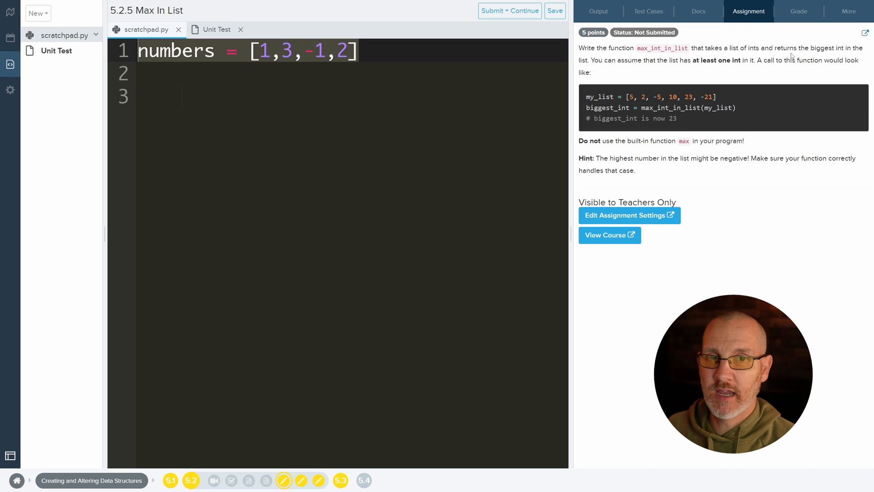
Step: Write a loop on line 3: for i in range(4): print(i)
double_click(785, 48)
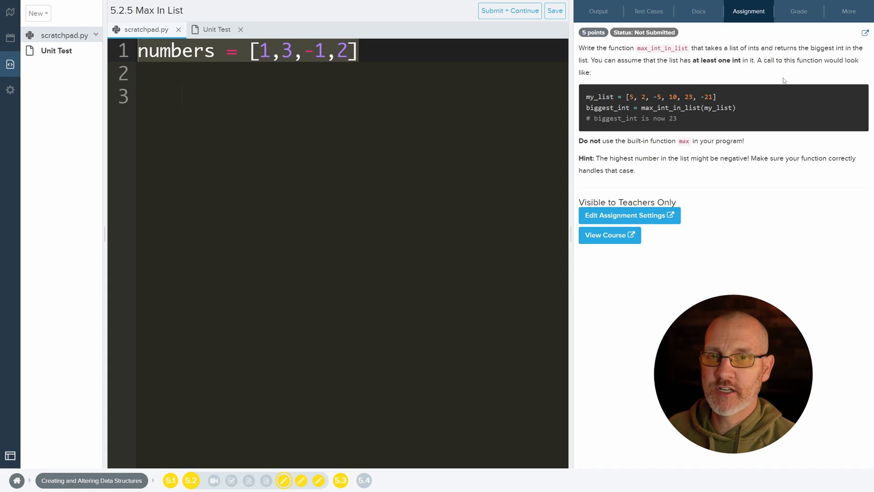
mouse_move(679, 95)
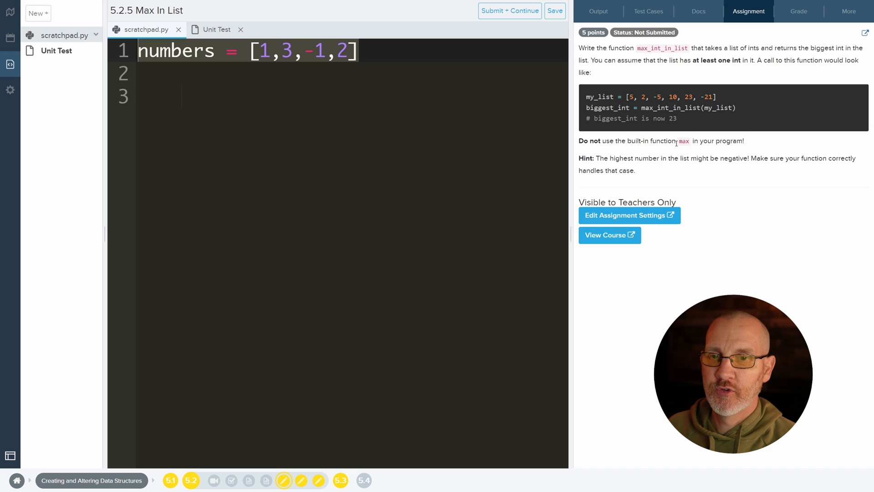
double_click(683, 141)
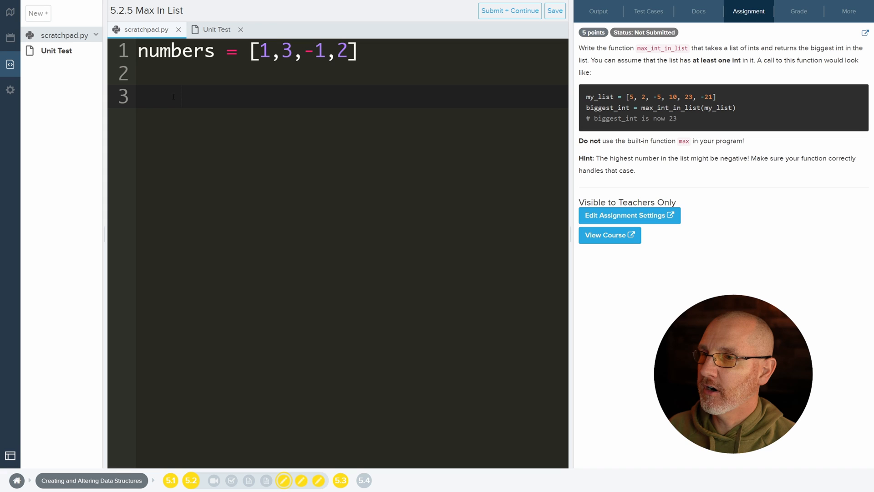
left_click(156, 97)
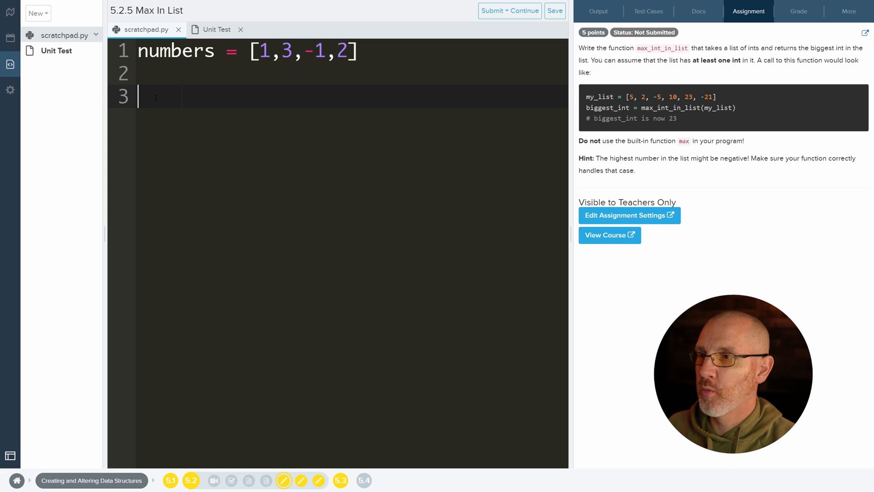
type("for")
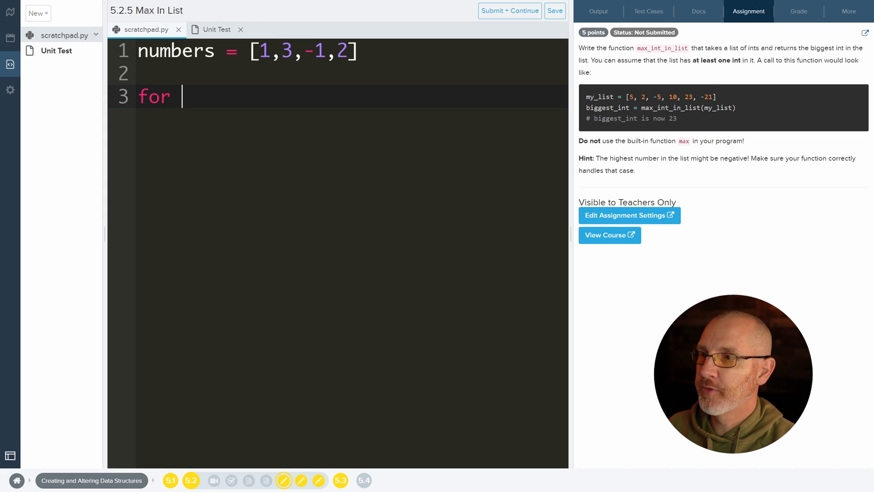
type("i in r")
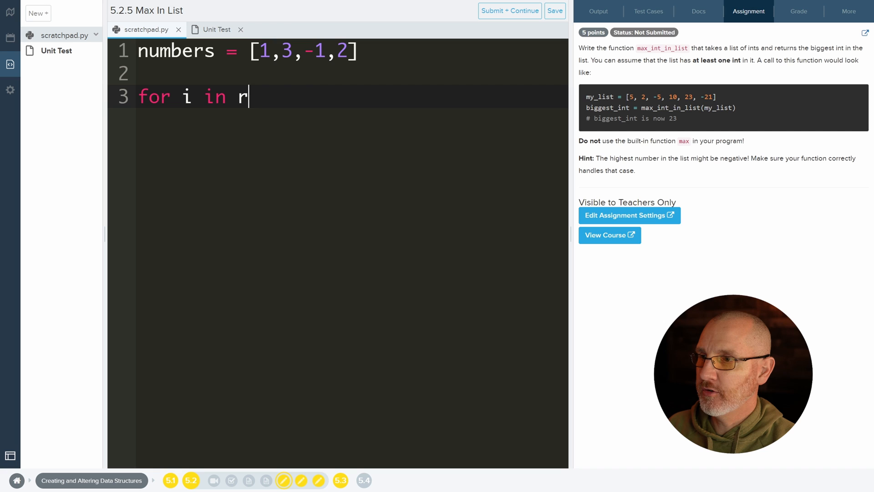
type("ange():")
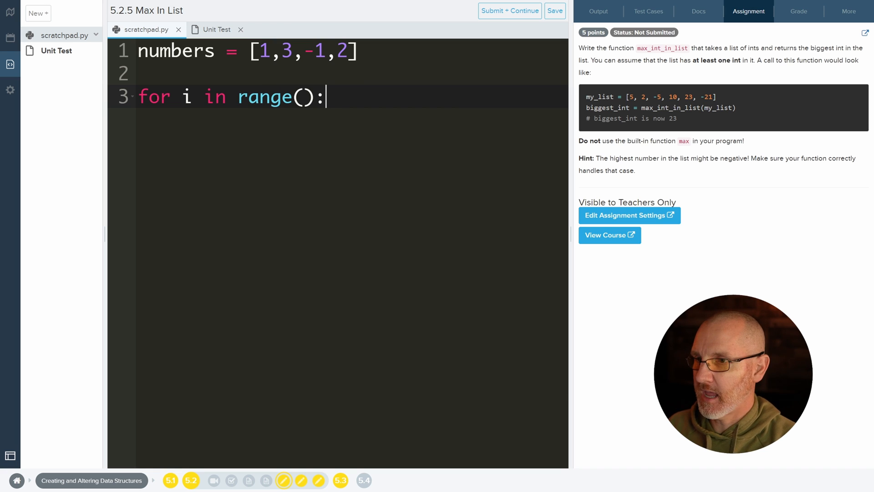
type("4")
type("print(")
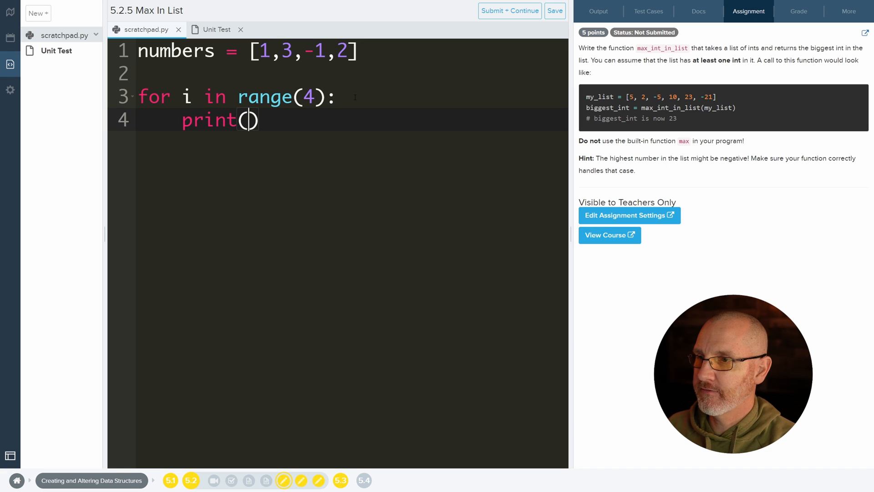
type("i")
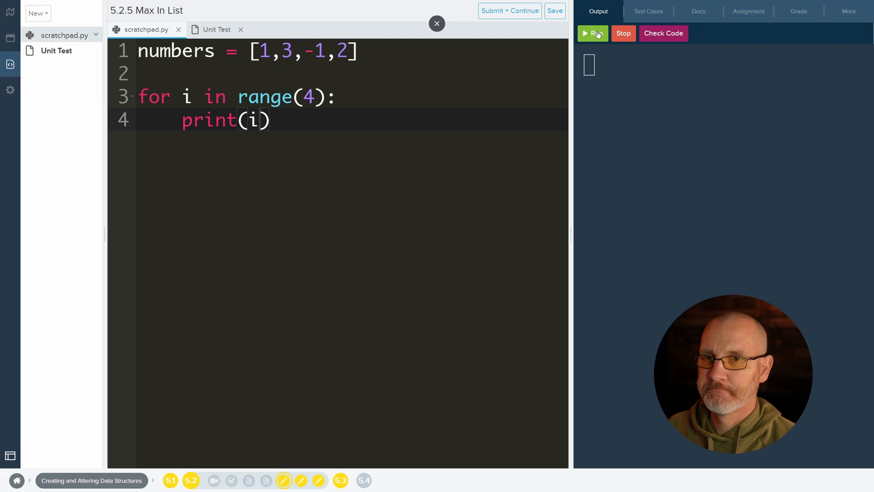
Step: Run the loop so the output lists 0, 1, 2, 3
left_click(593, 32)
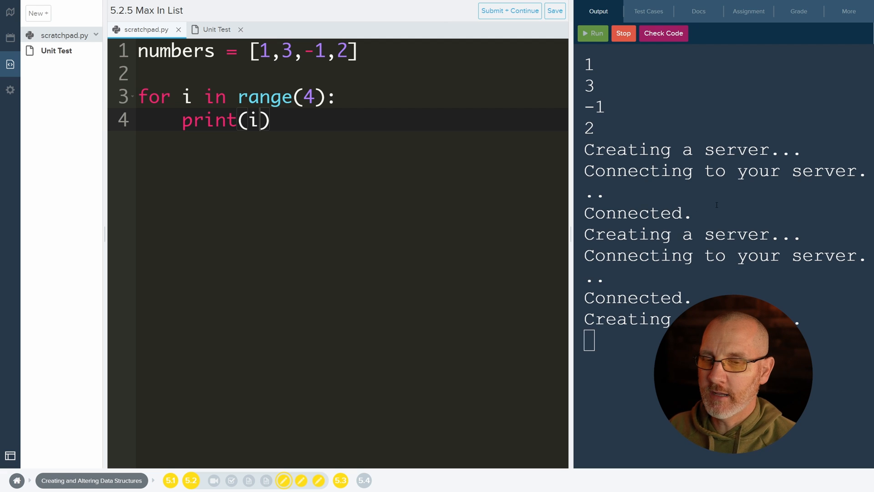
left_click(593, 32)
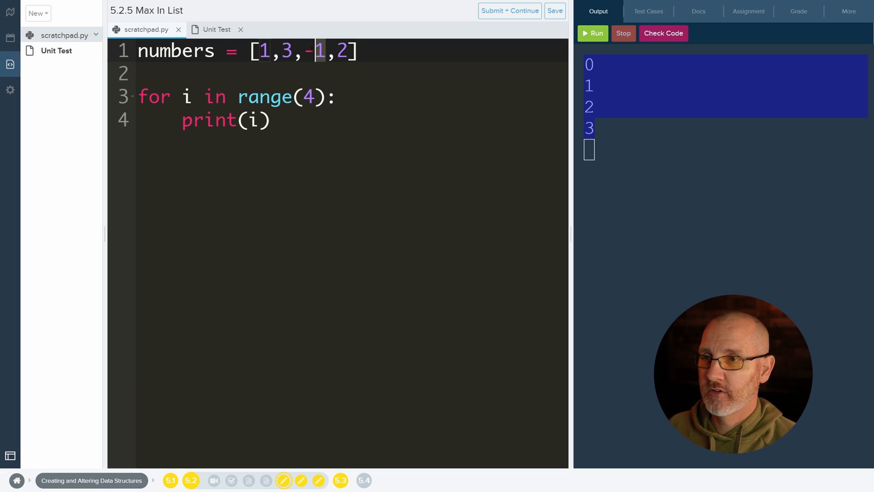
left_click(344, 50)
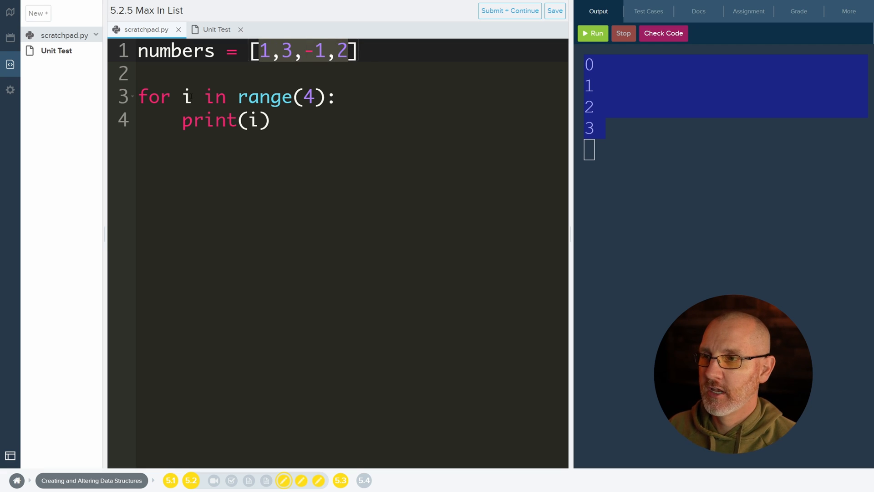
Step: Change print(i) to print(numbers[i]) and run it to output 1, 3, -1, 2
left_click(258, 120)
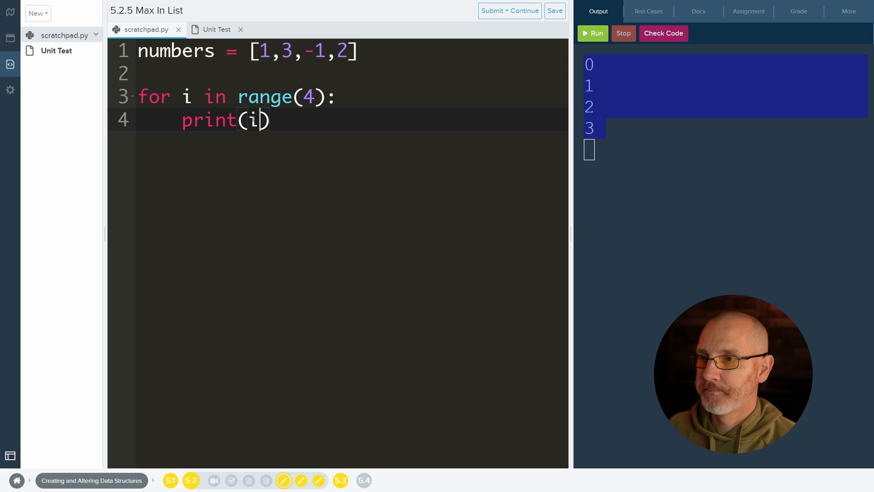
type("number")
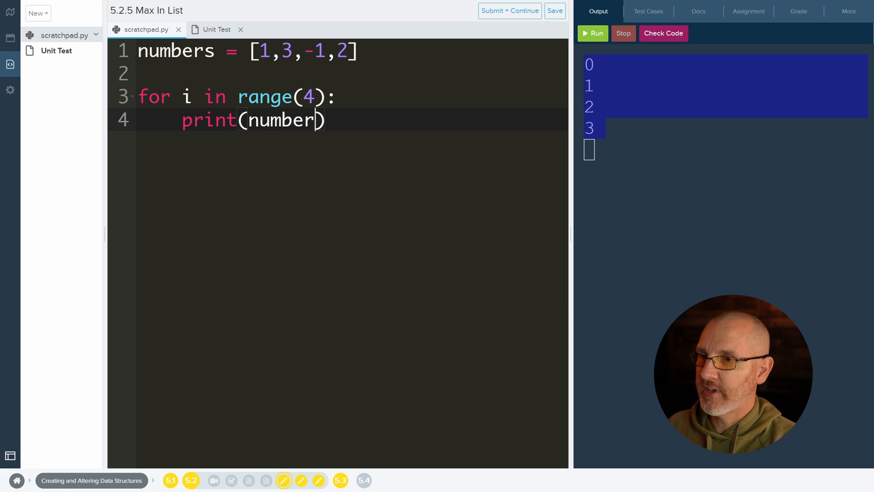
type("s")
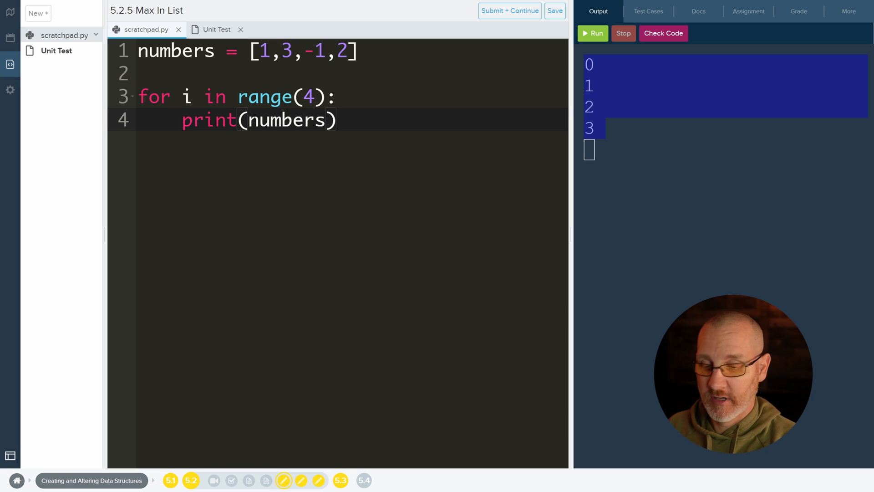
type("[i]")
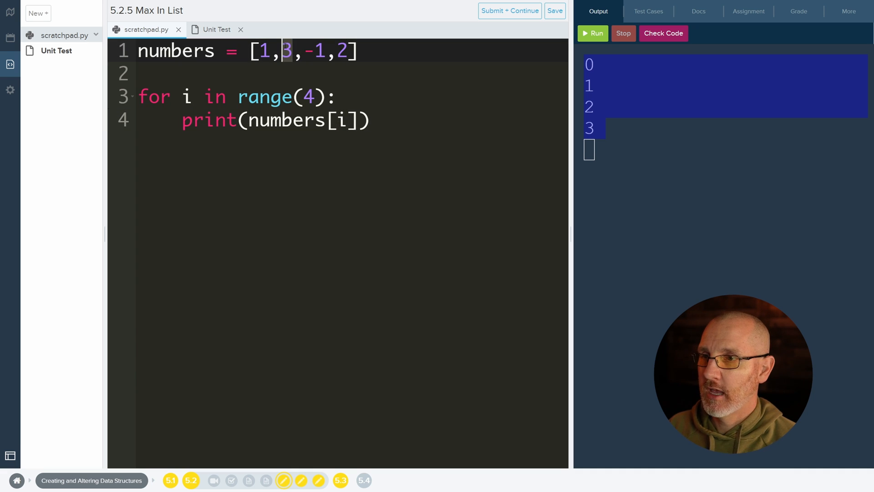
left_click(592, 32)
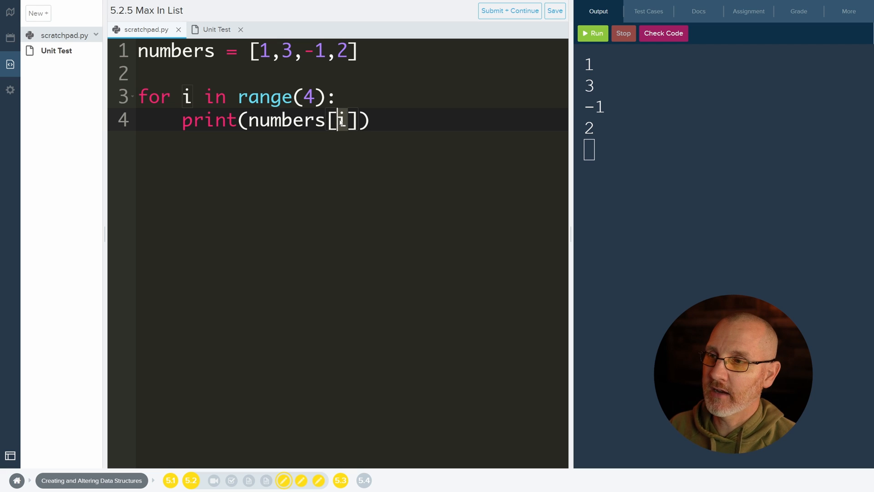
left_click(187, 97)
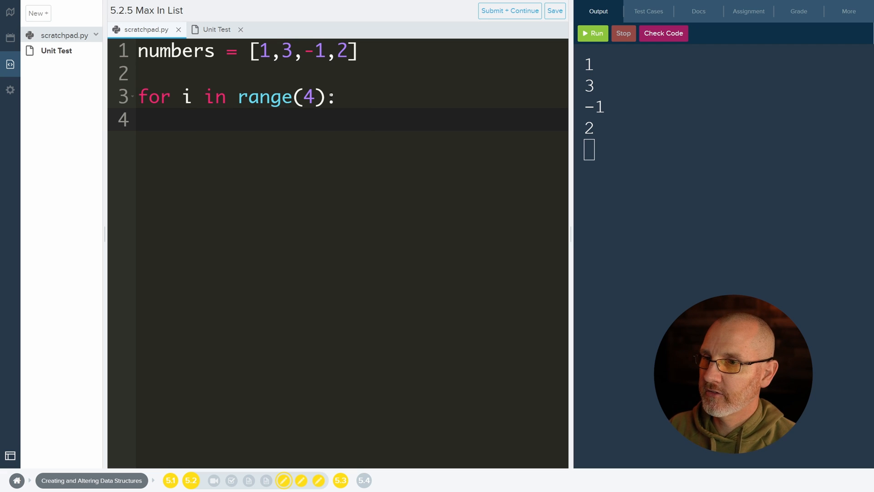
Step: Rewrite the loop header as for number in numbers
type("nu:")
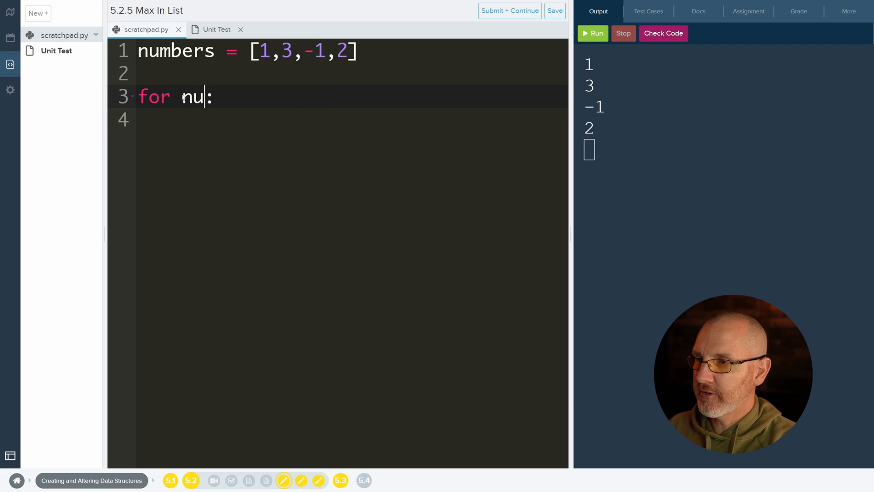
type("mber in number")
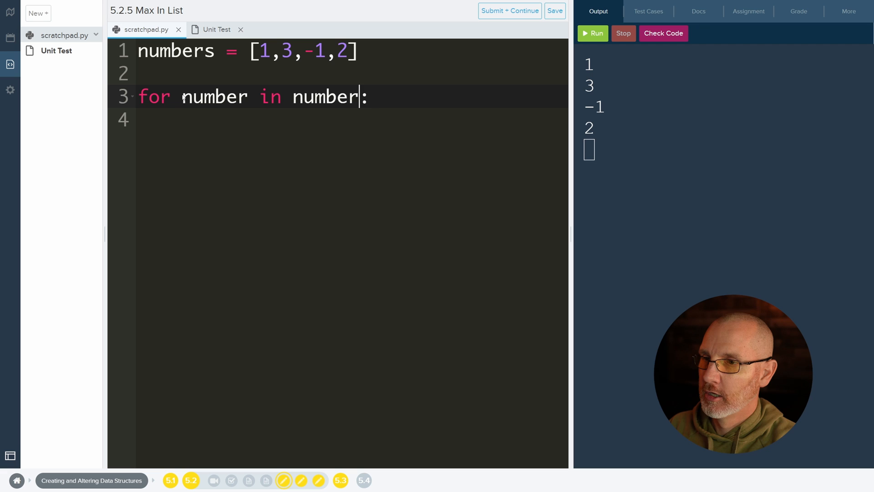
type("s")
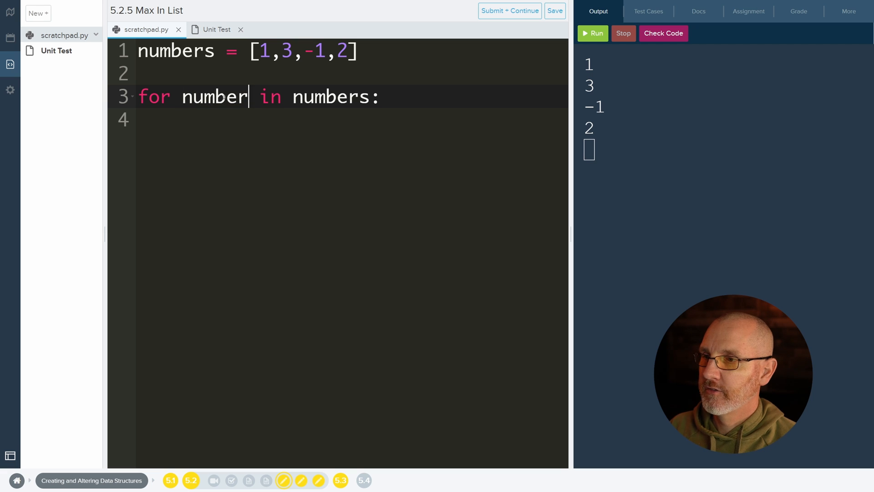
double_click(214, 97)
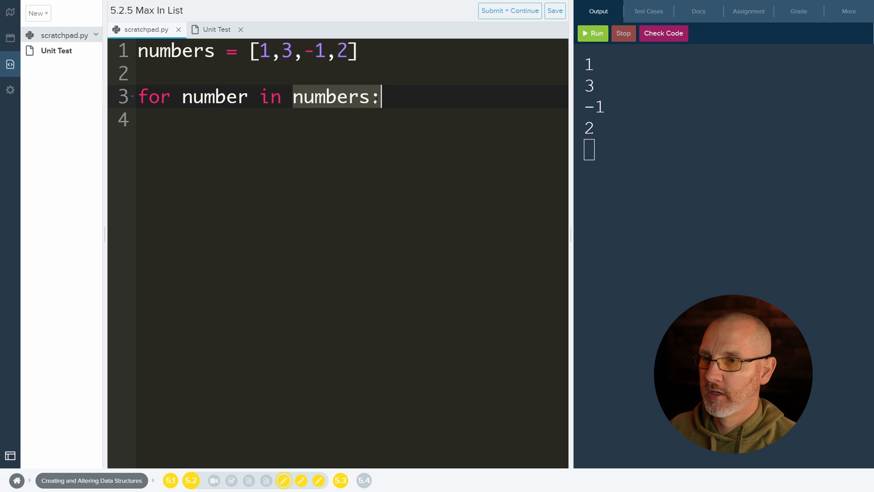
double_click(214, 96)
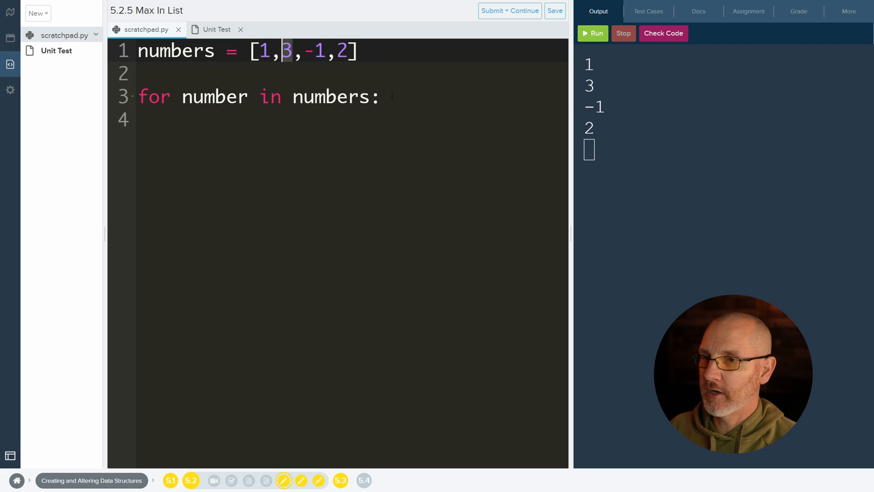
Step: Make the loop body print(number) and open an empty line above the loop
type("print(n")
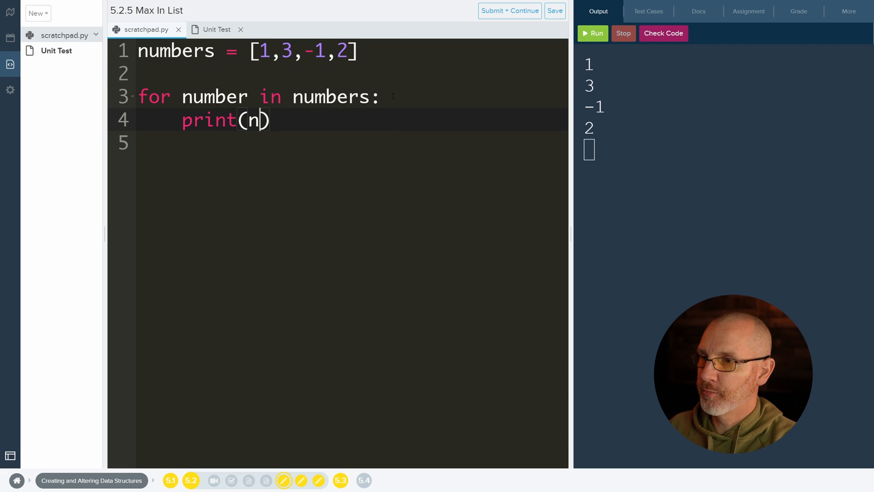
type("umber")
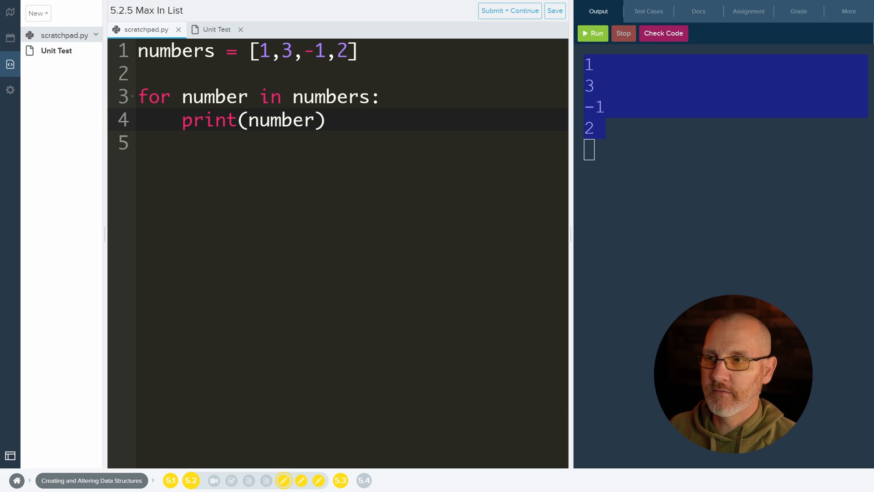
double_click(214, 97)
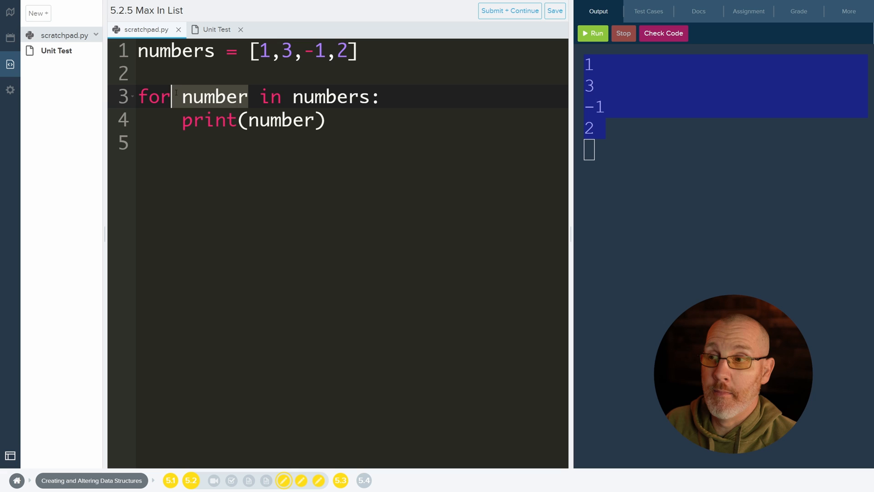
left_click(326, 120)
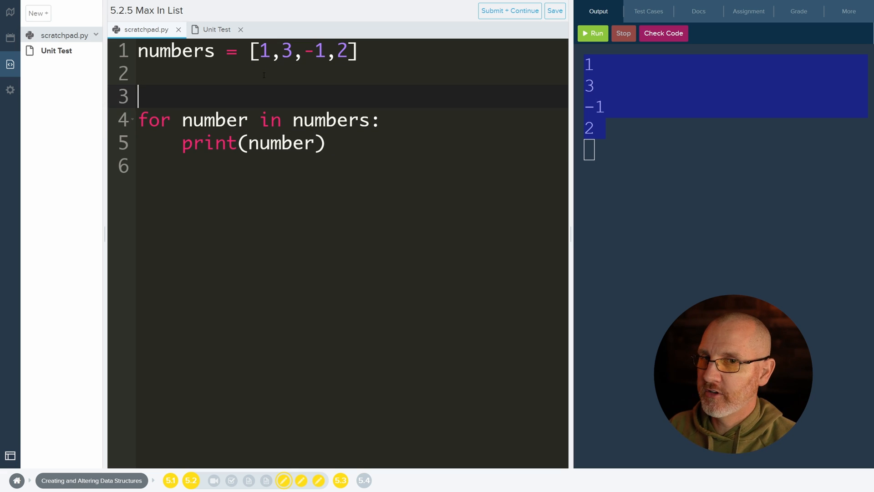
Step: Show the assignment instructions and declare 'biggest =' above the loop
left_click(748, 11)
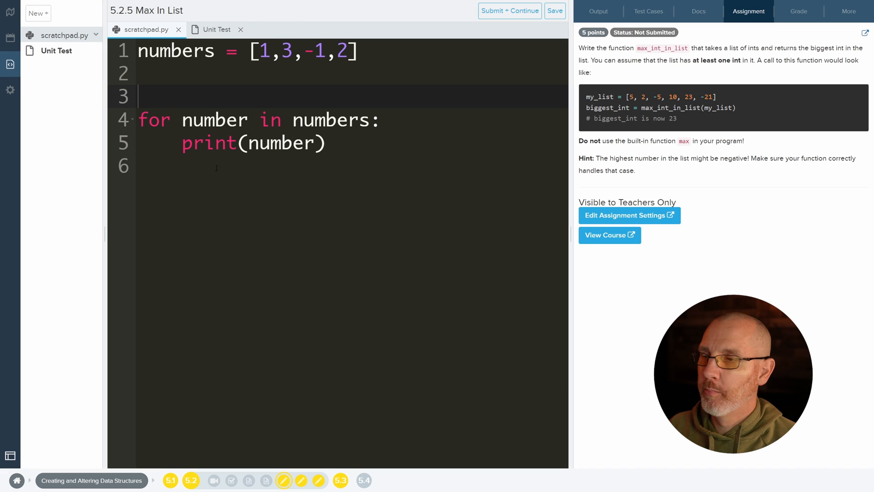
left_click(139, 94)
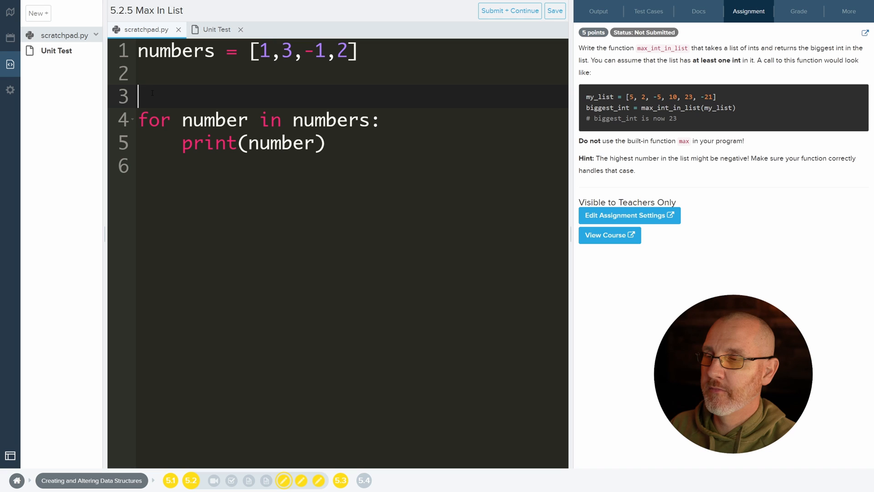
type("bigbest")
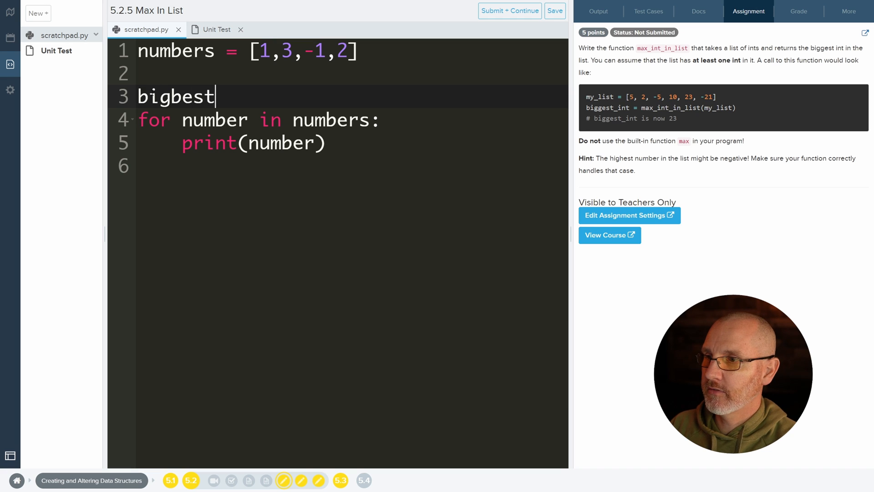
key("Backspace")
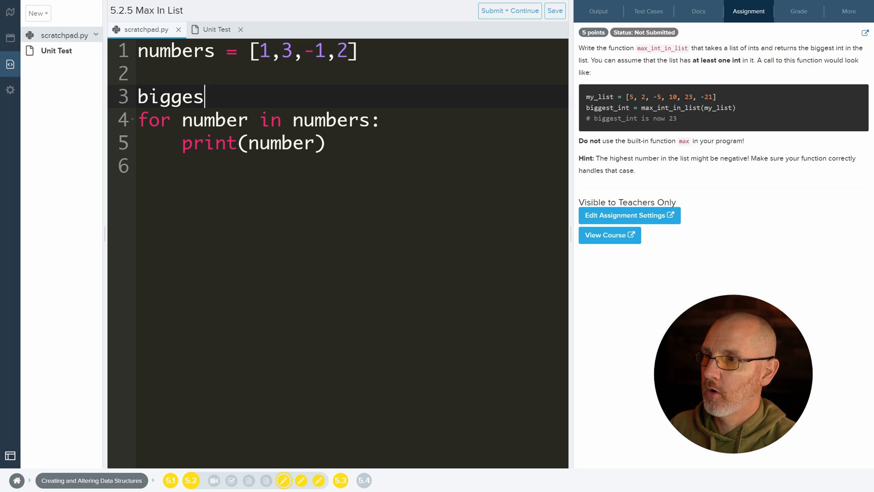
type("t =")
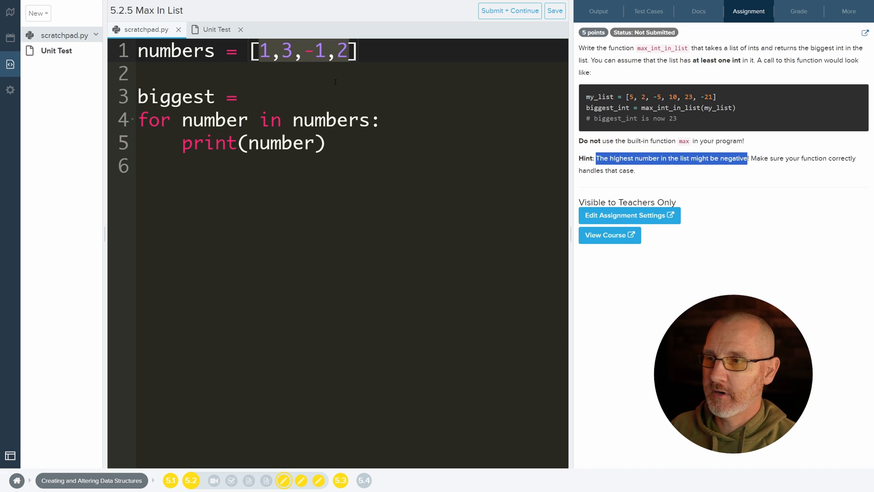
Step: Replace the print(number) line with a '# if' comment and add a blank line
left_click(248, 96)
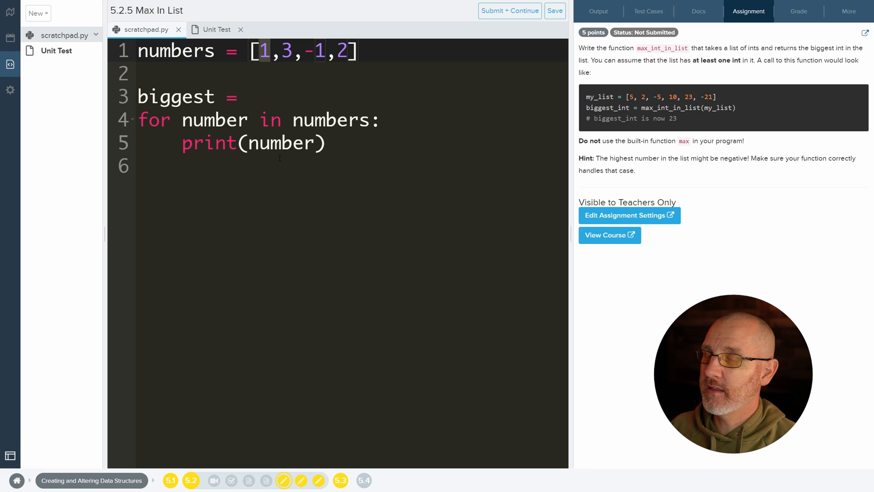
left_click(248, 97)
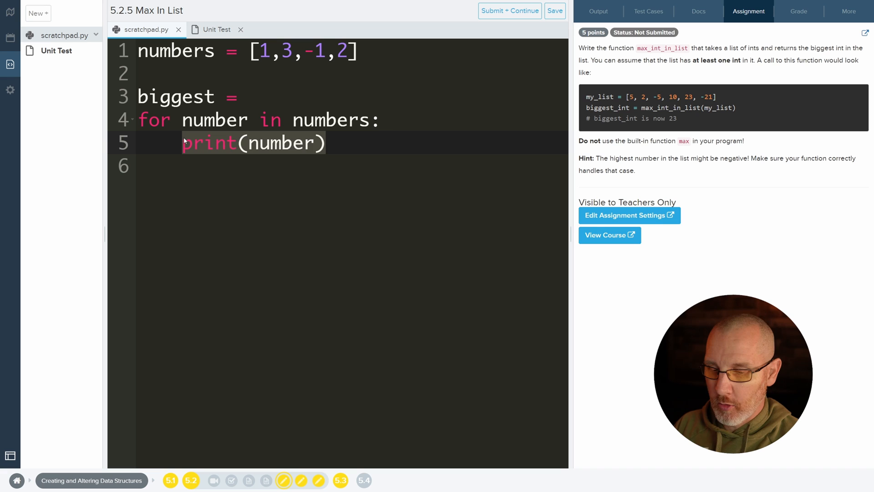
type("# if")
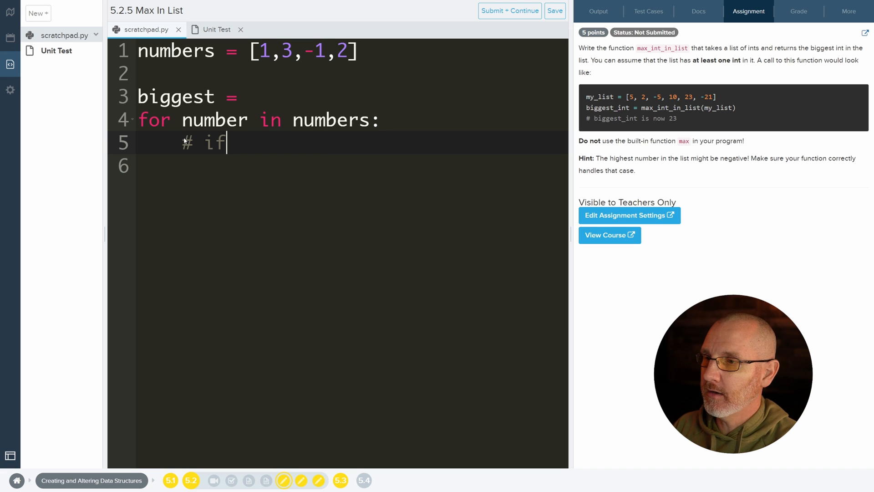
left_click(212, 96)
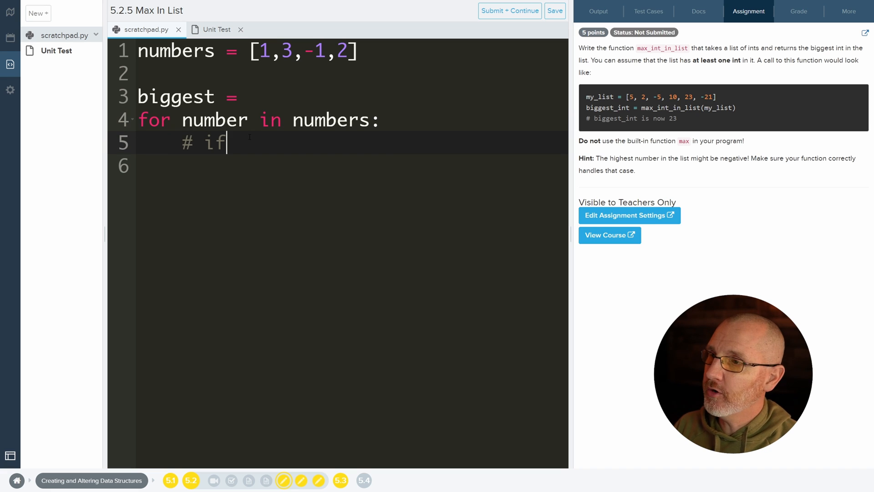
left_click(248, 96)
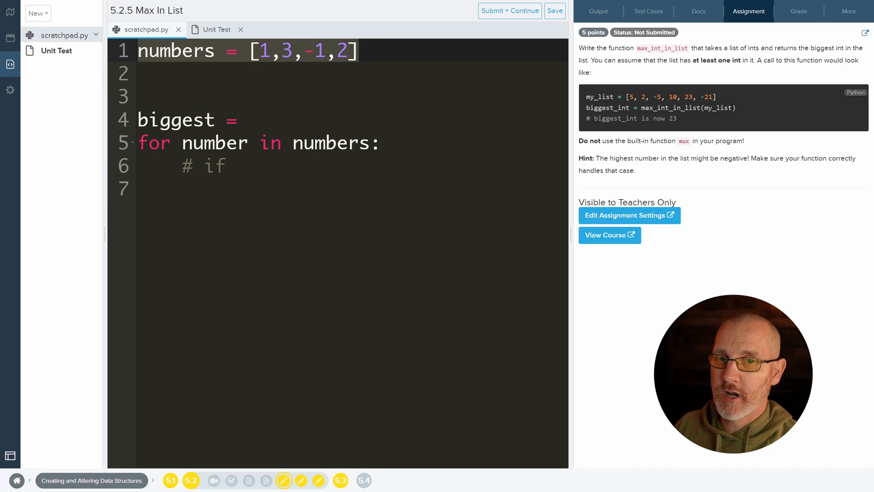
Step: Wrap the code in an indented def ending with return, then paste it into Unit Test
double_click(718, 108)
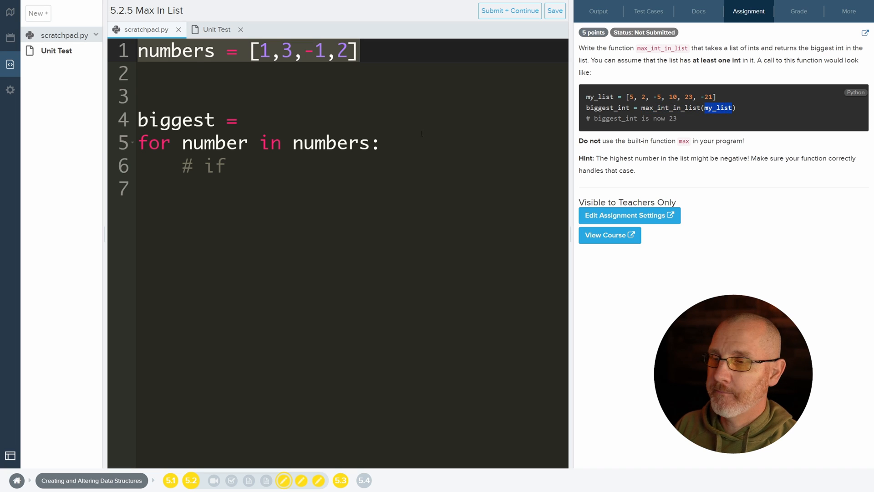
type("def")
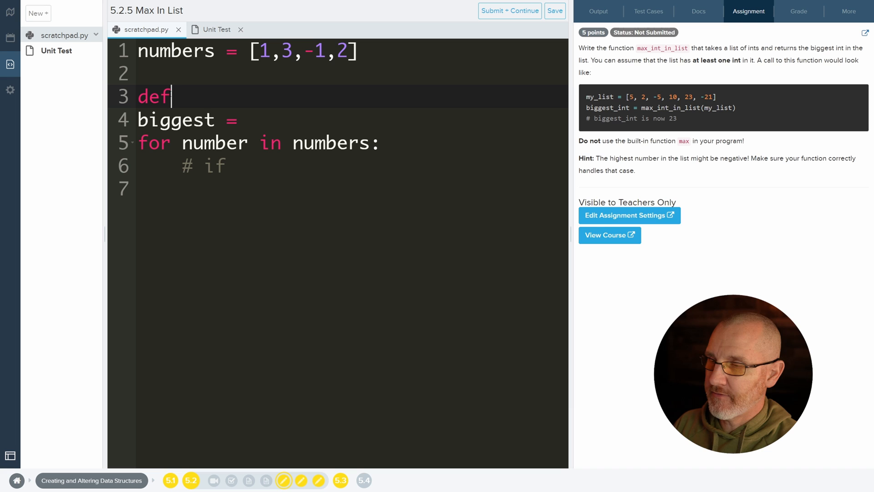
left_click(223, 142)
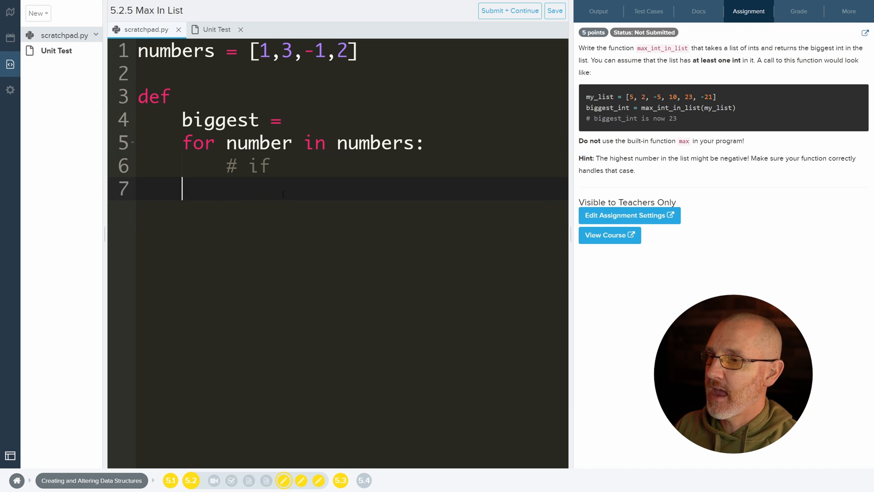
type("return")
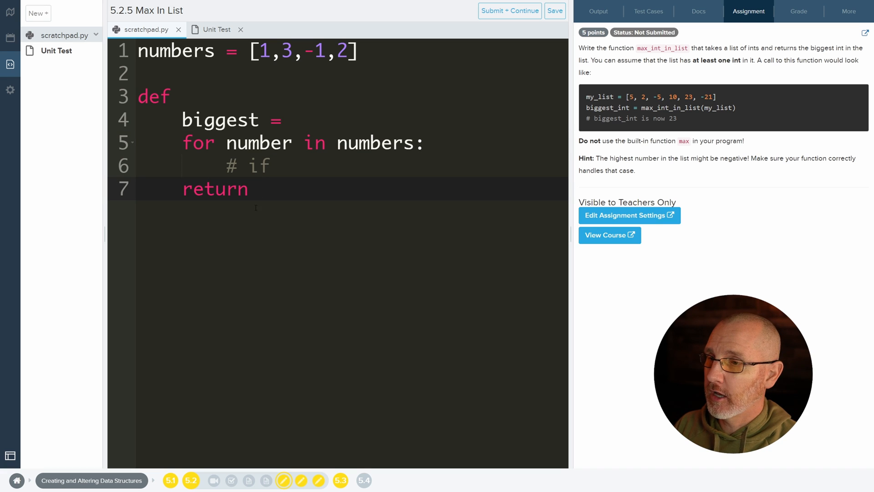
double_click(215, 188)
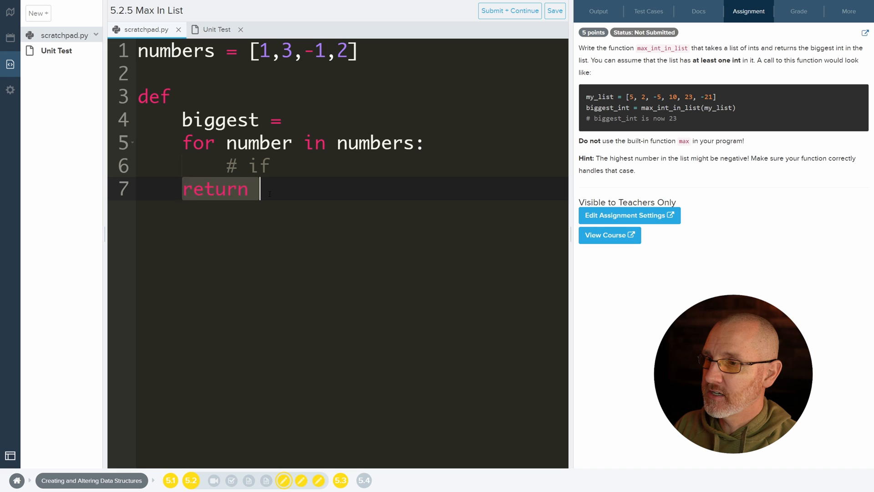
left_click(216, 29)
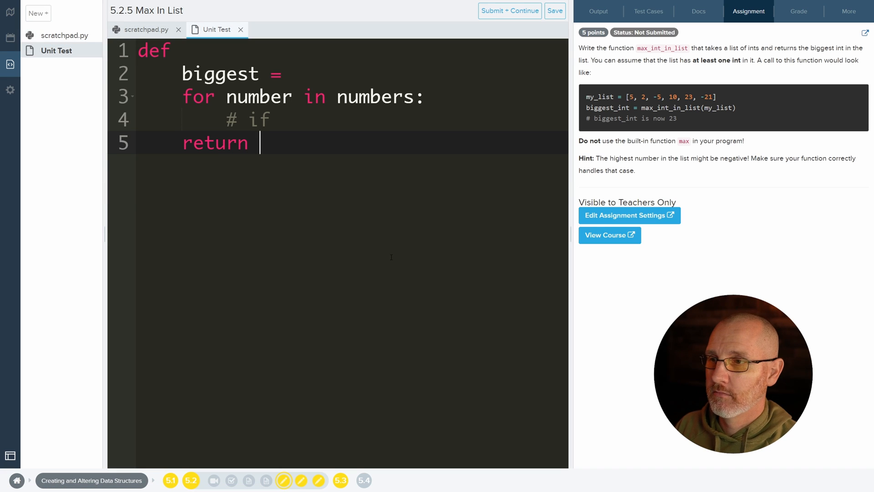
Step: Show the Output panel and place the cursor after 'biggest ='
left_click(648, 11)
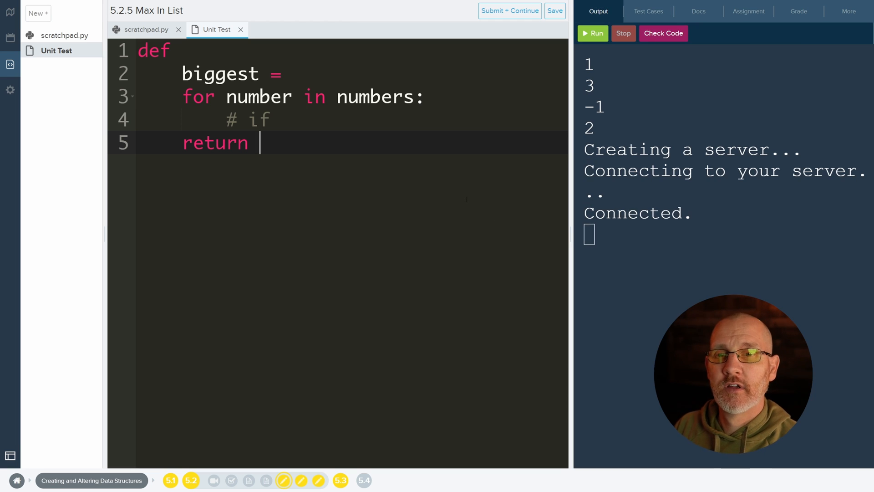
left_click(293, 73)
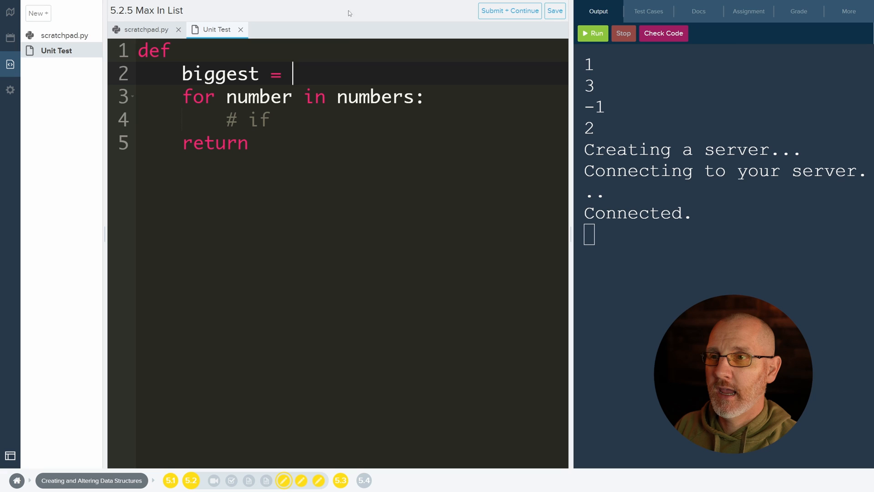
mouse_move(349, 79)
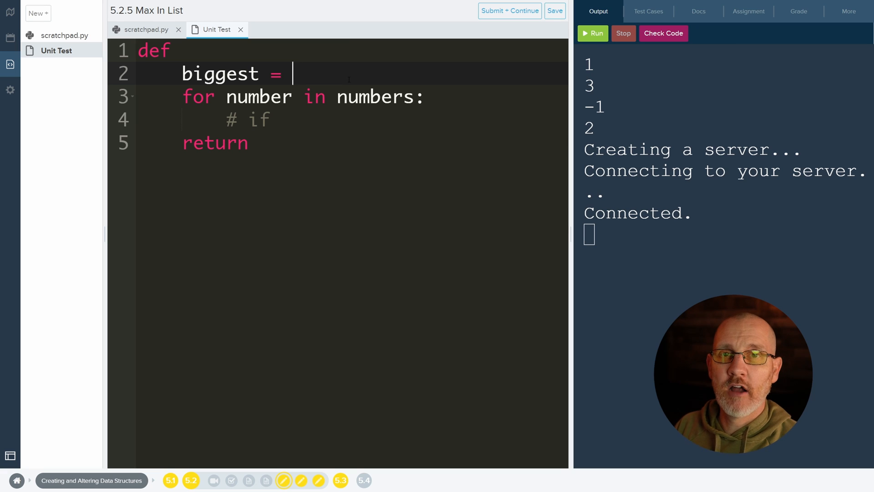